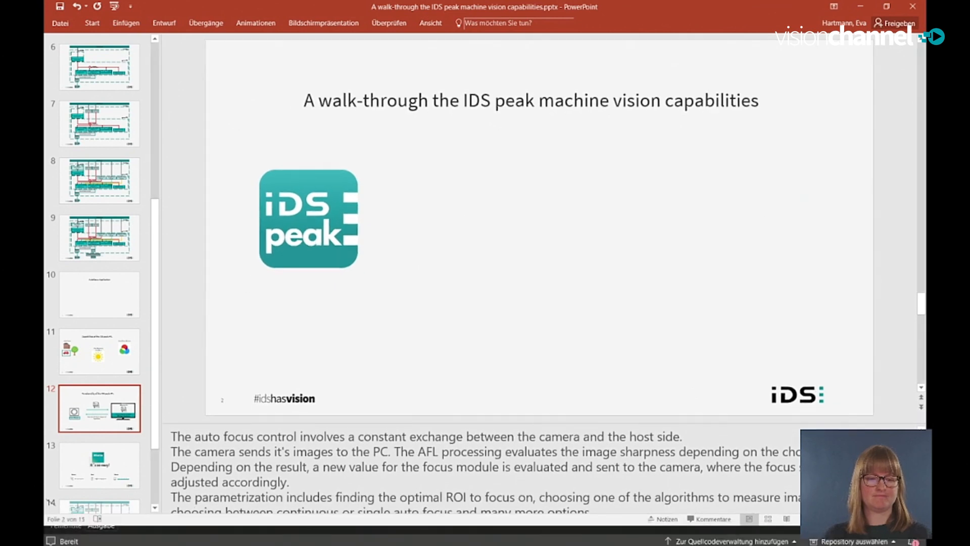
- Bring Visual Studio forward with Peak_AFL_Demo.cpp shown at its include lines and main
left_click(254, 536)
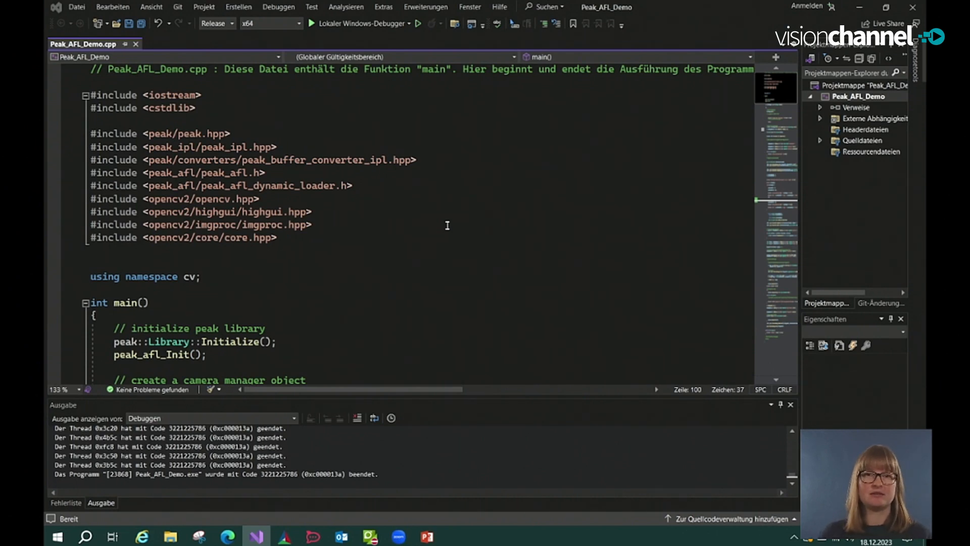
- Scroll past library initialization to the OpenDevice, node map and OpenDataStream code
scroll("down", 3)
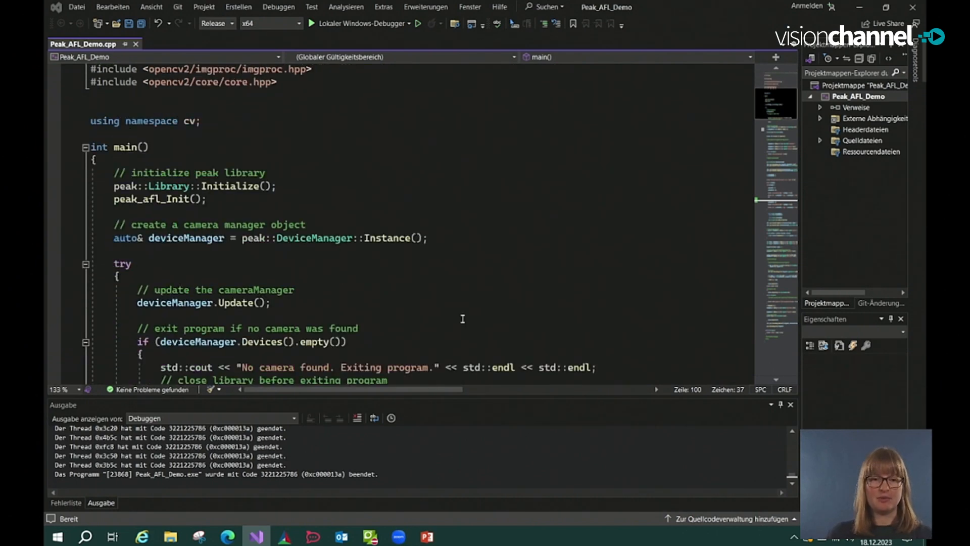
scroll("down", 3)
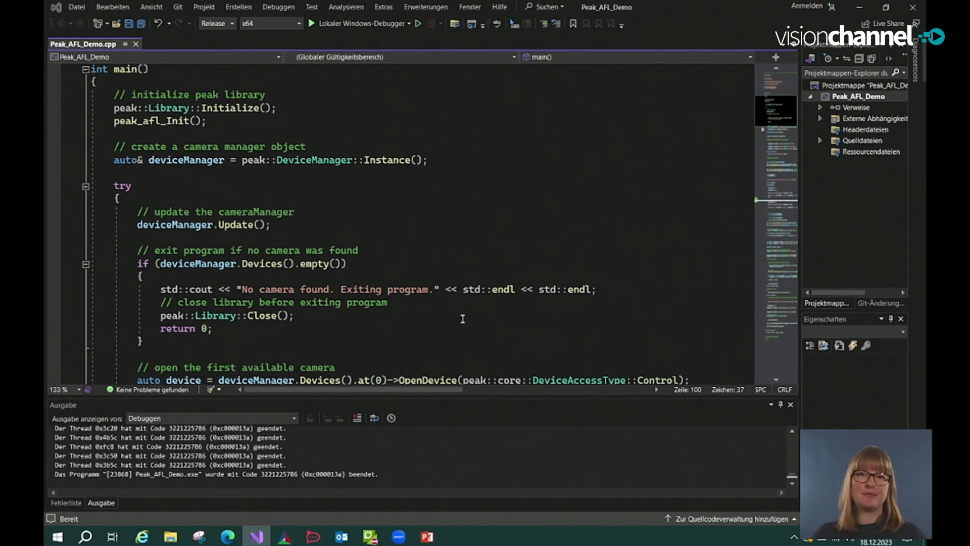
mouse_move(282, 117)
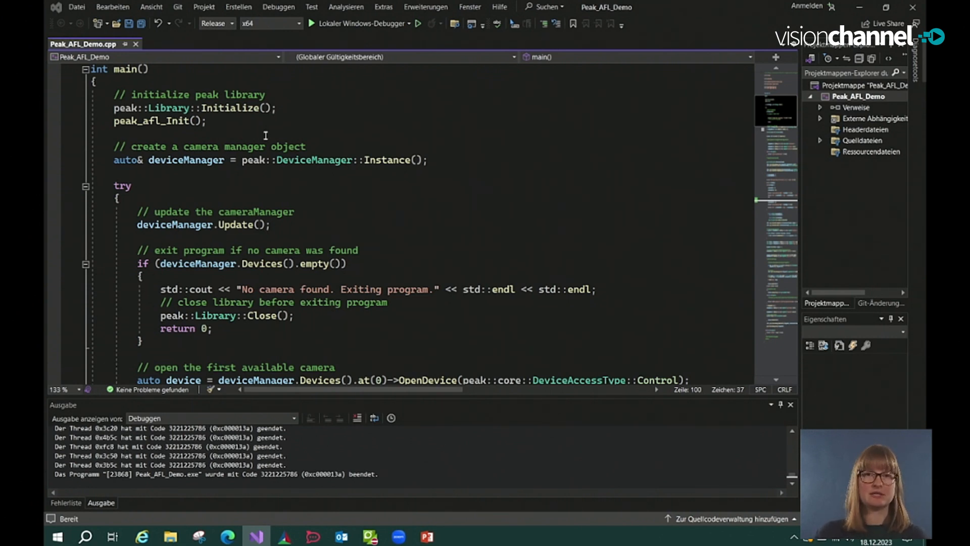
mouse_move(319, 308)
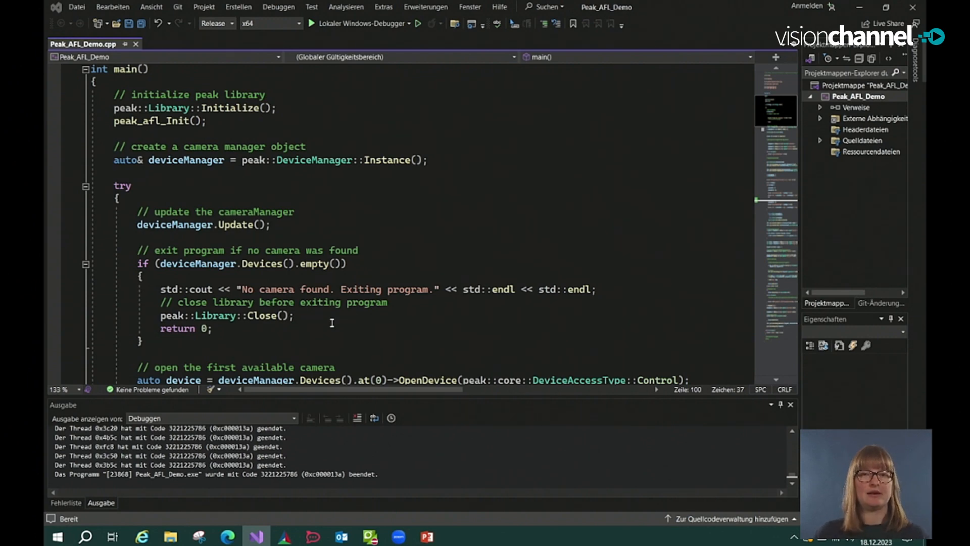
scroll("down", 3)
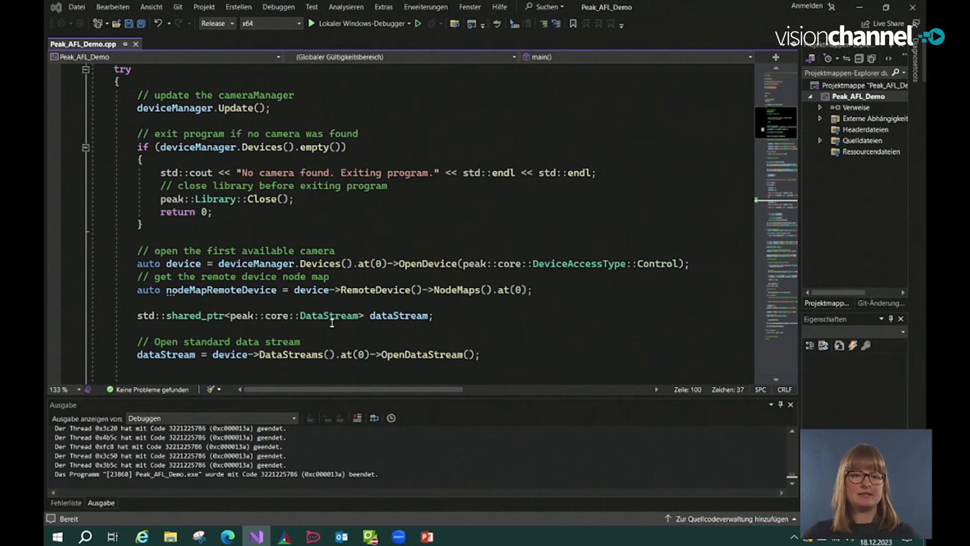
mouse_move(398, 316)
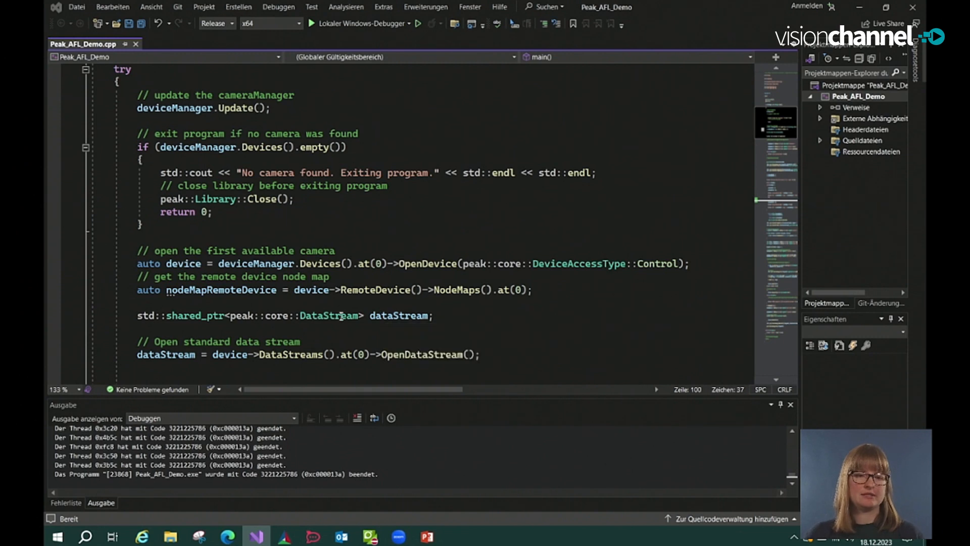
mouse_move(500, 339)
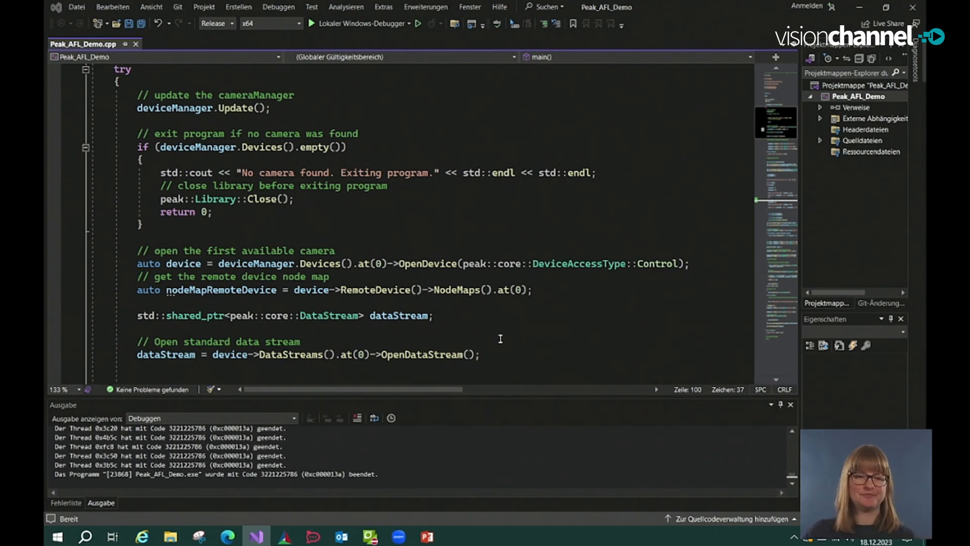
- Scroll past default UserSet loading to the peak_afl manager and controller creation
scroll("down", 3)
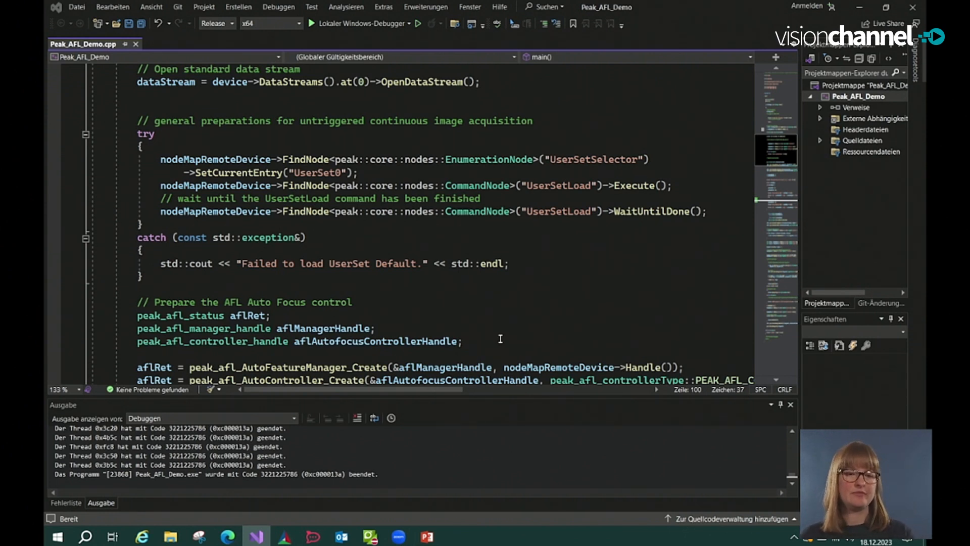
scroll("down", 3)
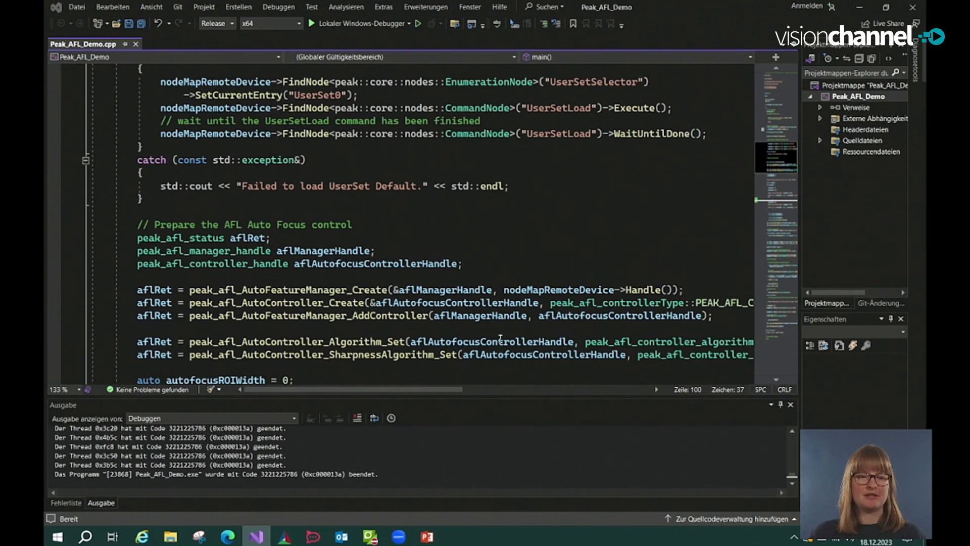
scroll("down", 3)
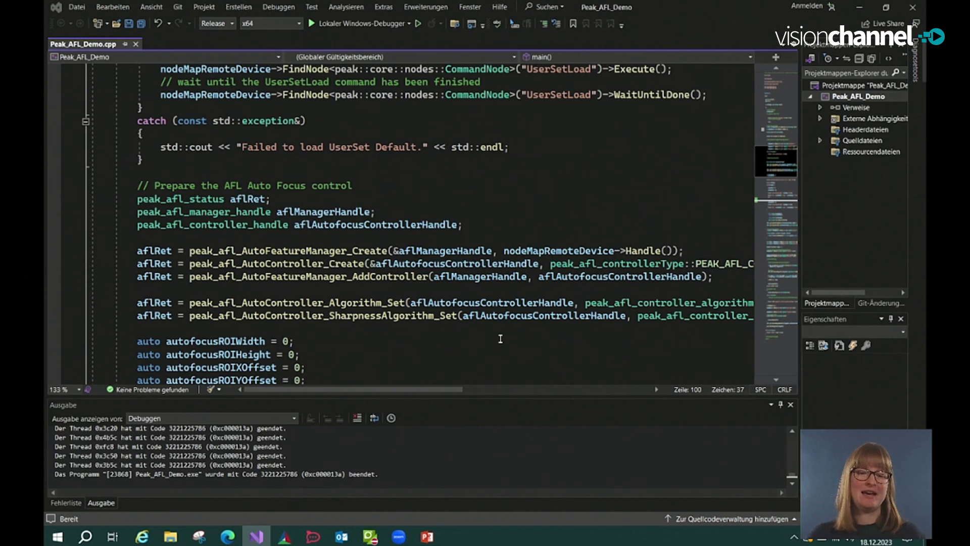
mouse_move(529, 263)
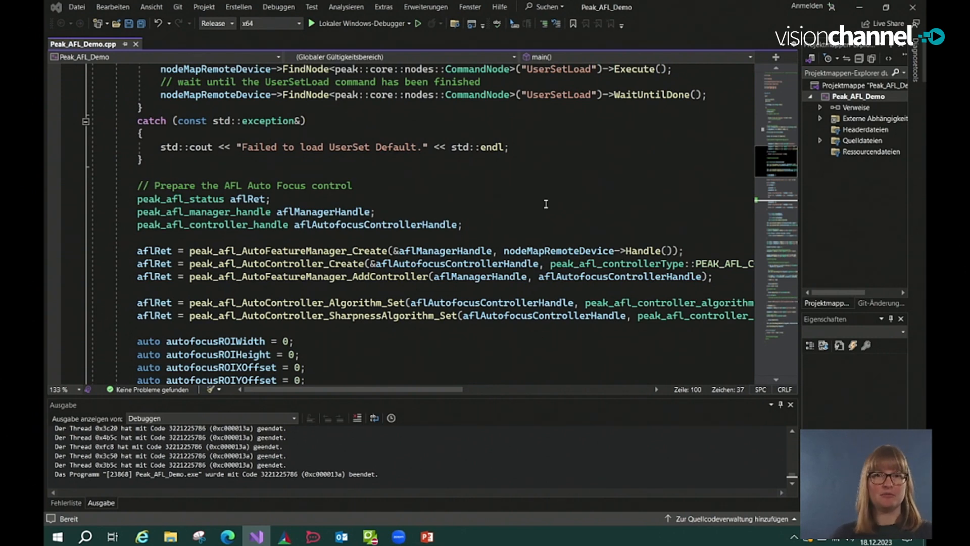
mouse_move(512, 227)
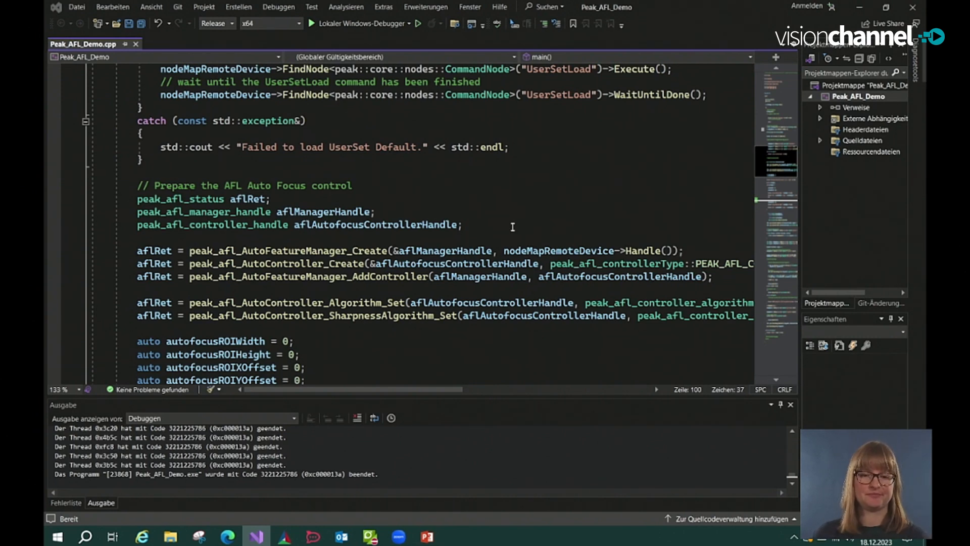
- Scroll through the switch (selectedObject) block to the peak_afl_weighted_rectangle weightRect definition
scroll("down", 3)
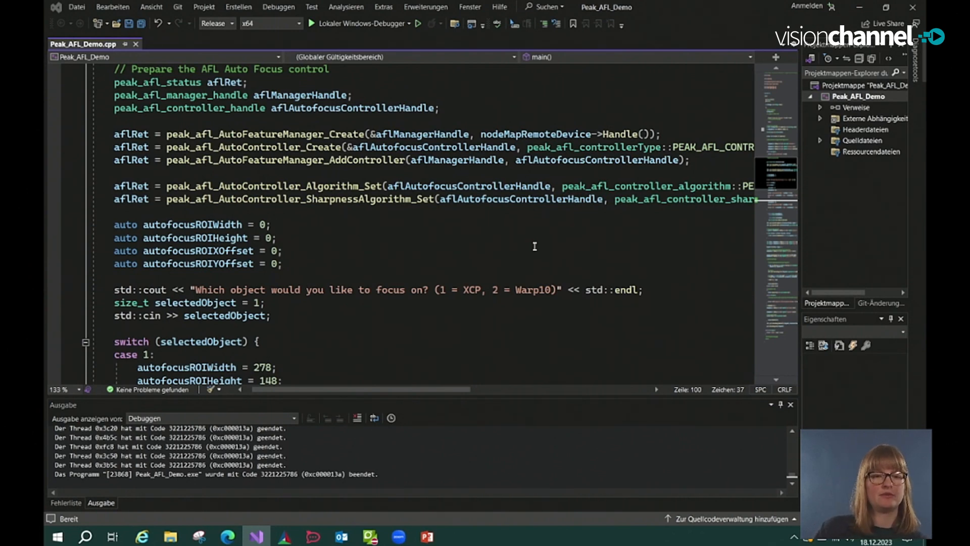
scroll("down", 3)
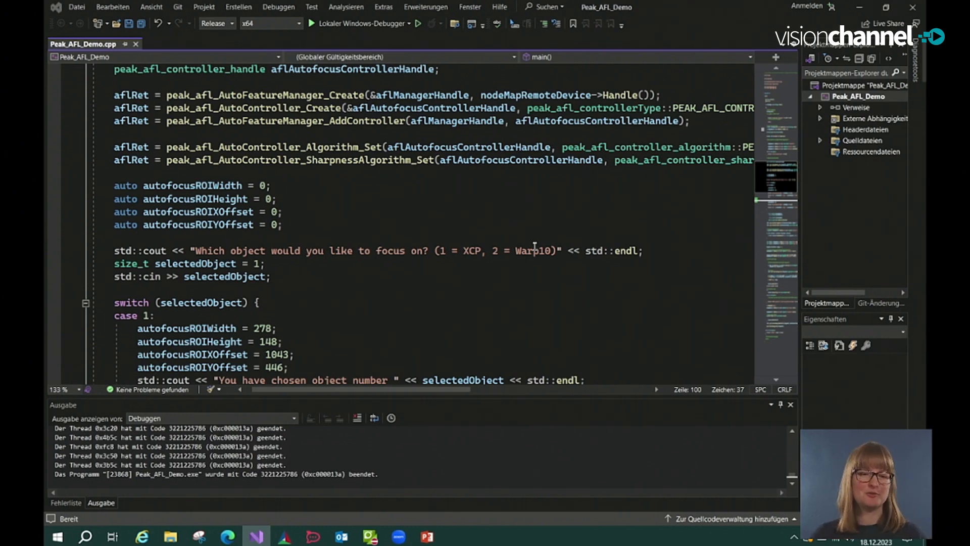
scroll("down", 3)
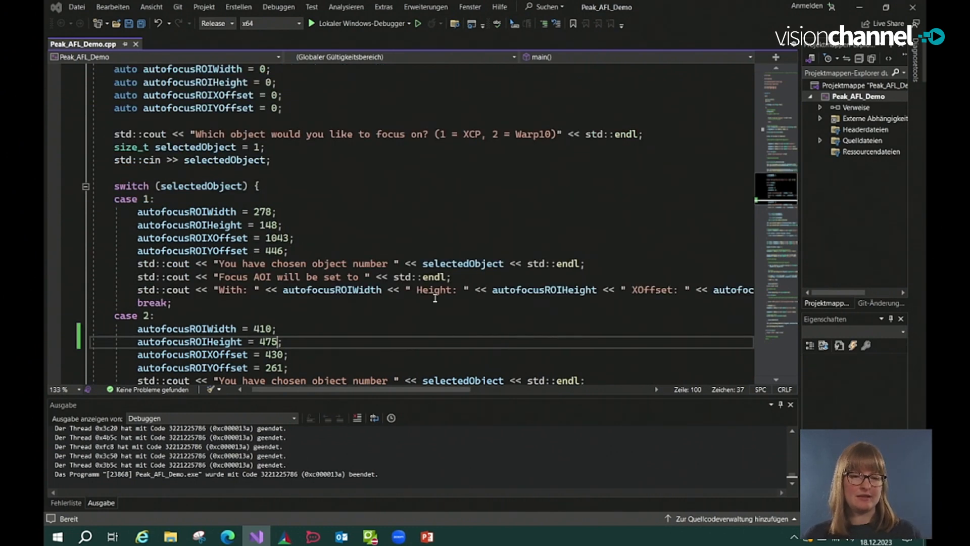
scroll("up", 3)
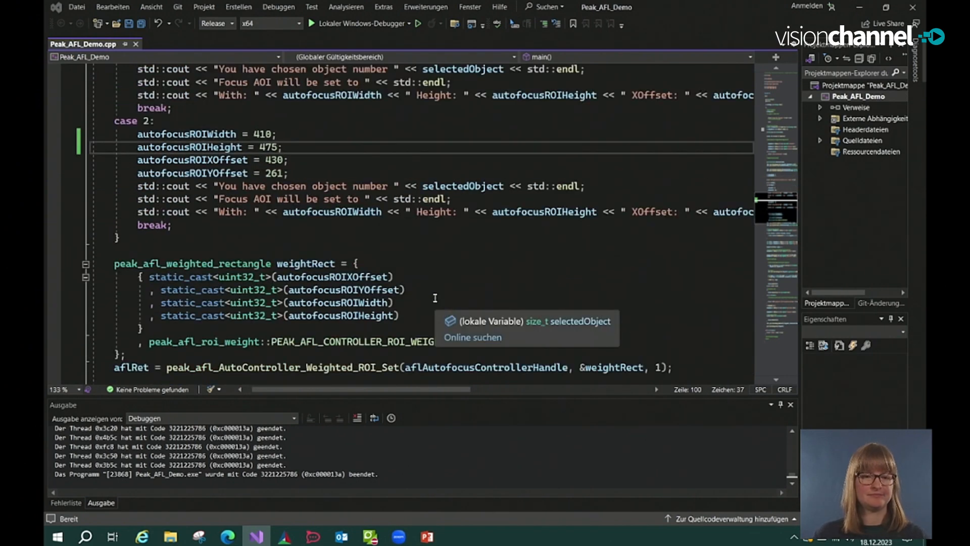
- Scroll through image buffer allocation, the debayer buffer, feature locking and acquisition start
scroll("down", 3)
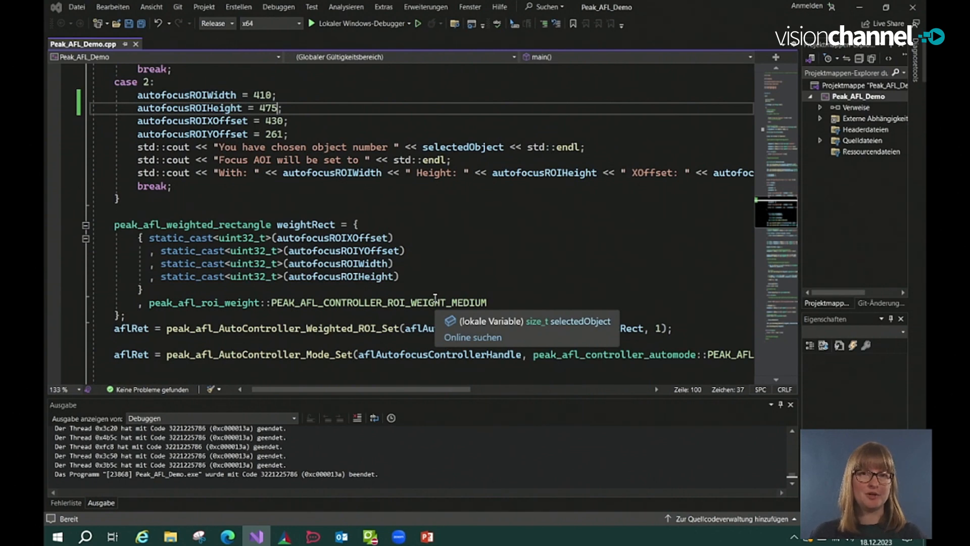
scroll("down", 3)
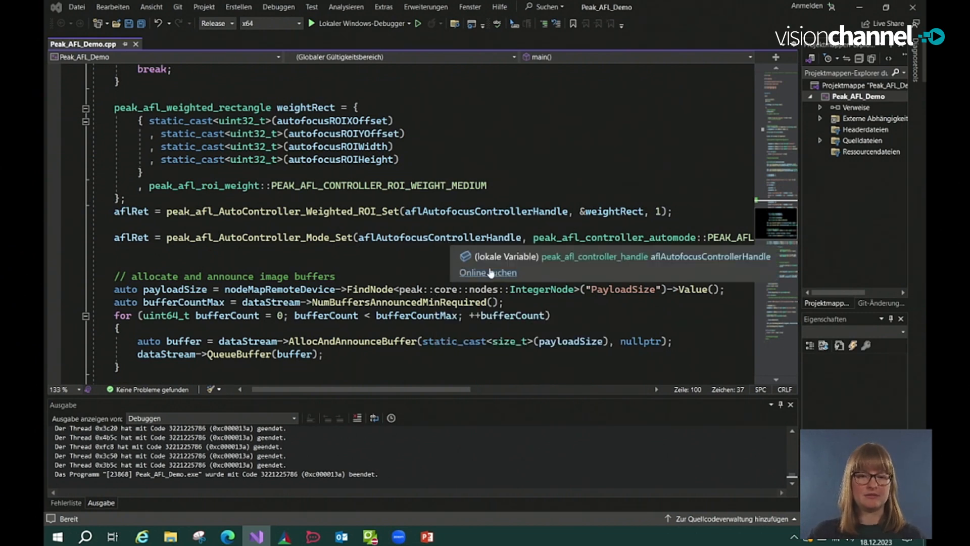
scroll("down", 3)
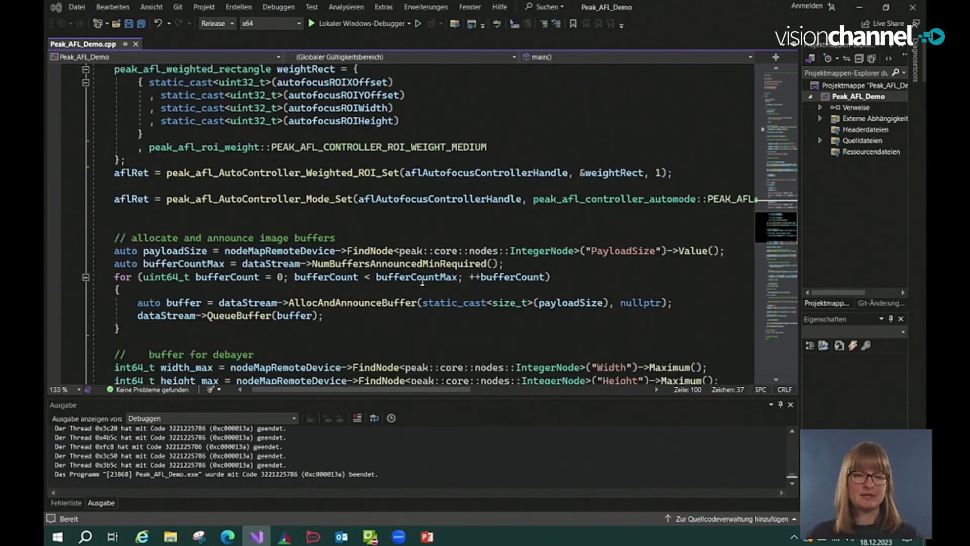
scroll("down", 3)
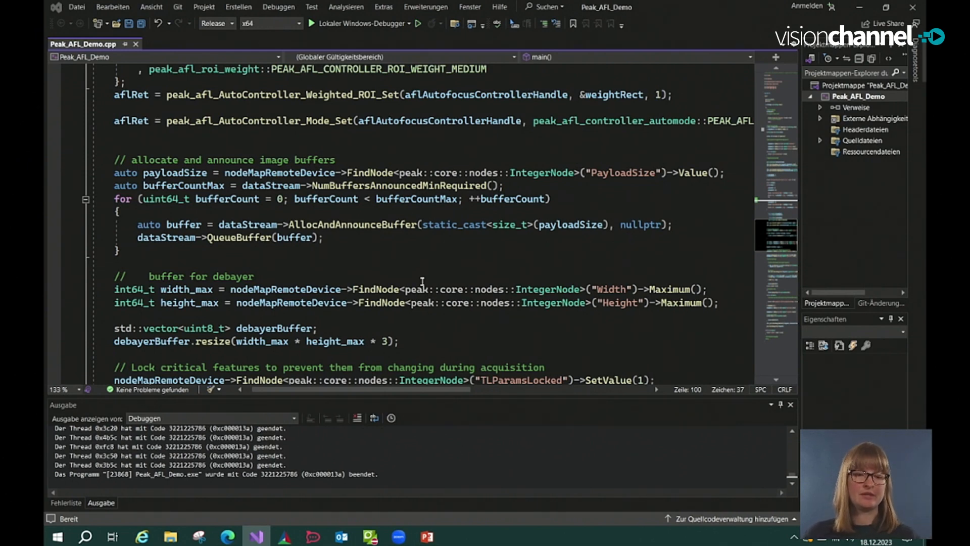
scroll("down", 3)
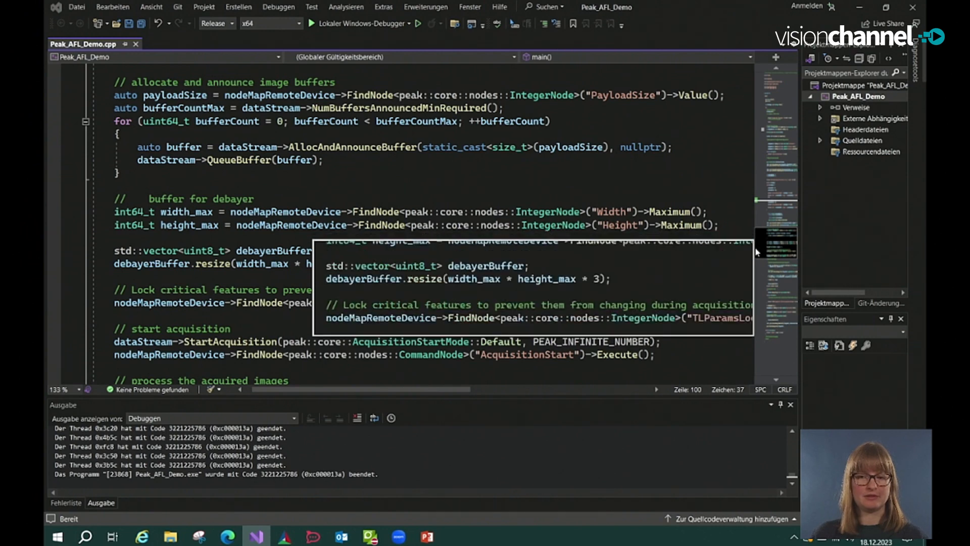
- Scroll to the while (true) loop under 'process the acquired images'
scroll("down", 3)
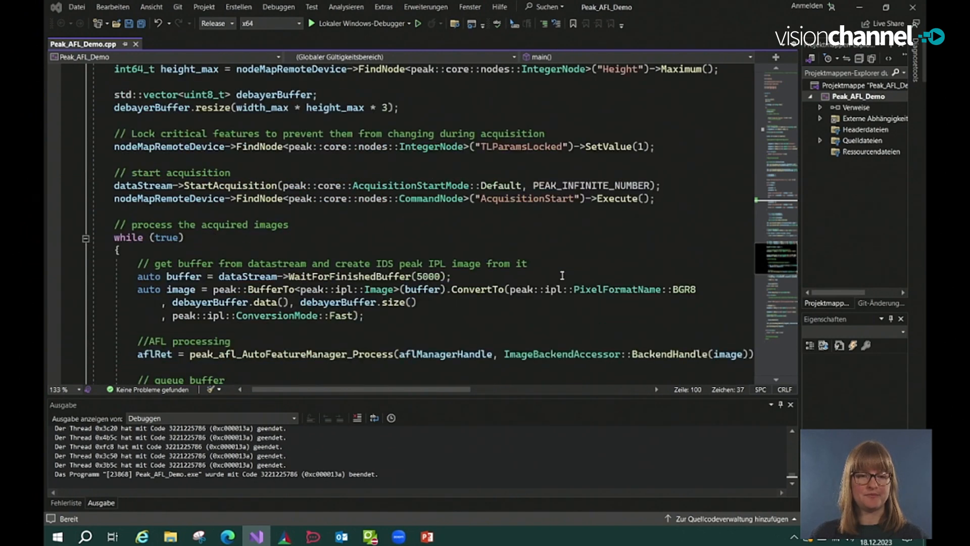
scroll("down", 3)
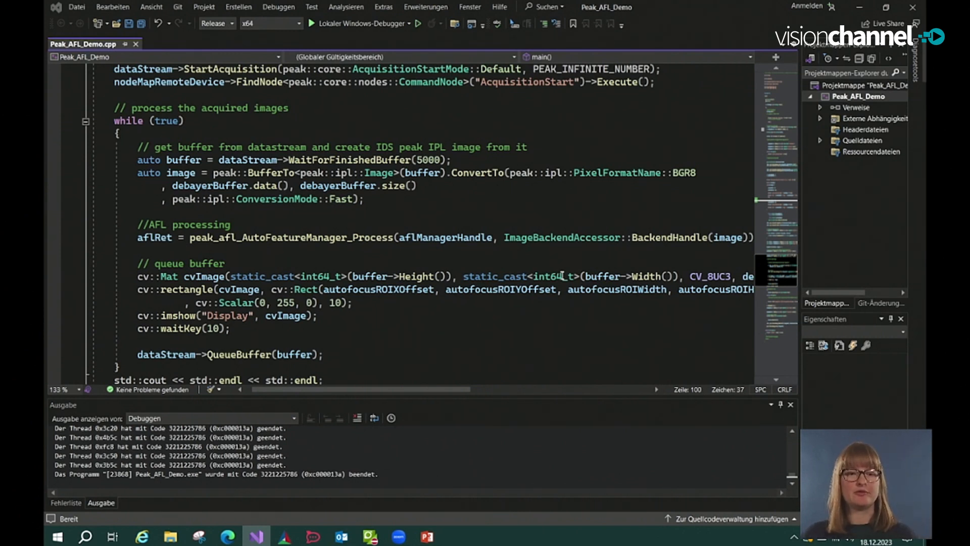
mouse_move(560, 167)
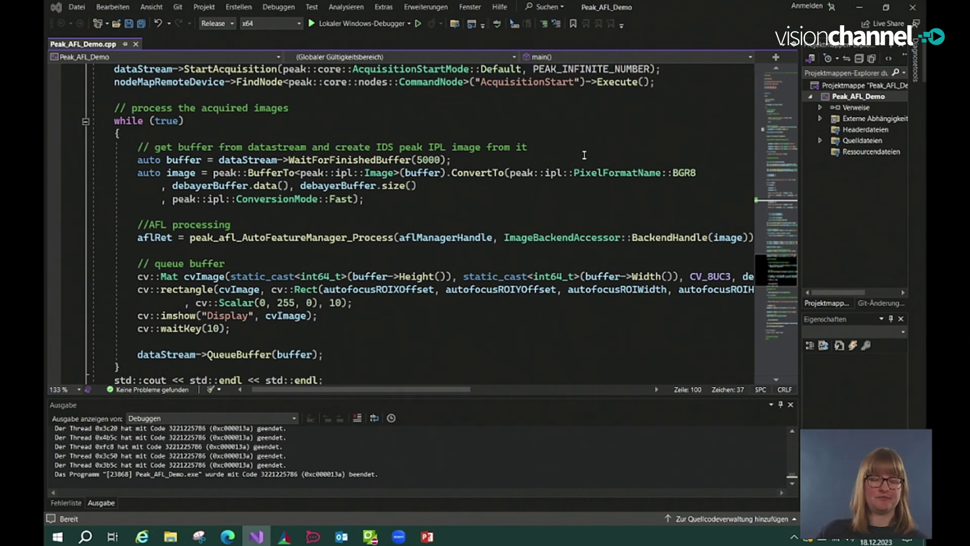
mouse_move(359, 23)
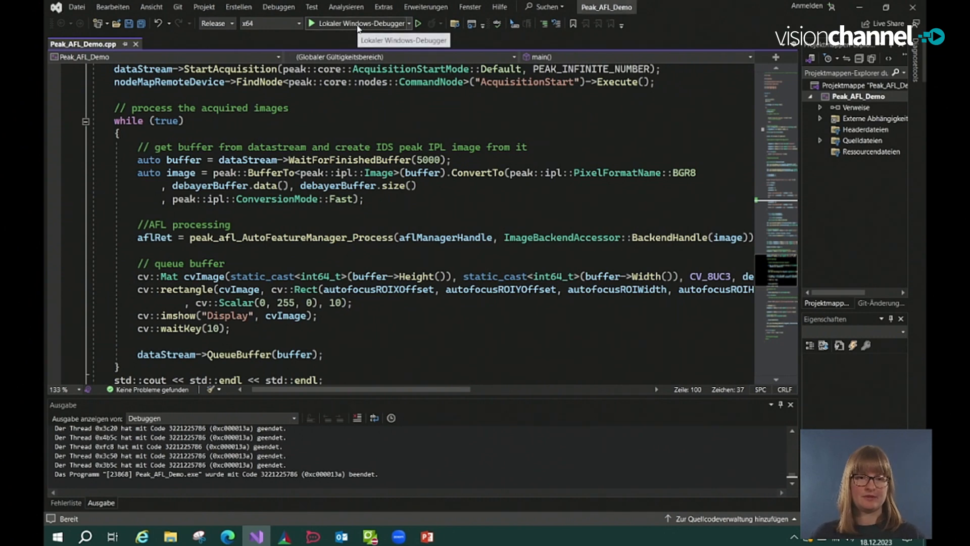
- Run Peak_AFL_Demo with Lokaler Windows-Debugger, close its console, and relaunch it
left_click(312, 24)
type("1")
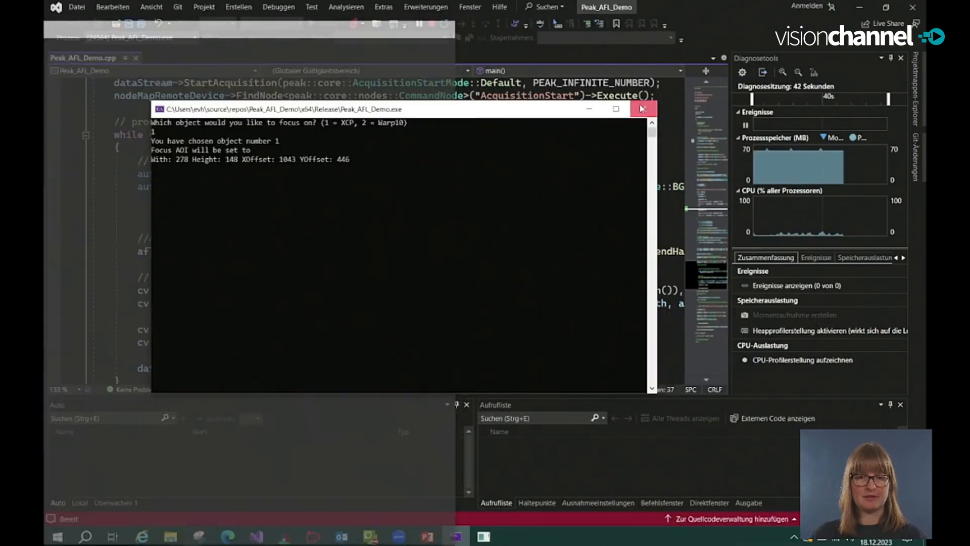
left_click(643, 109)
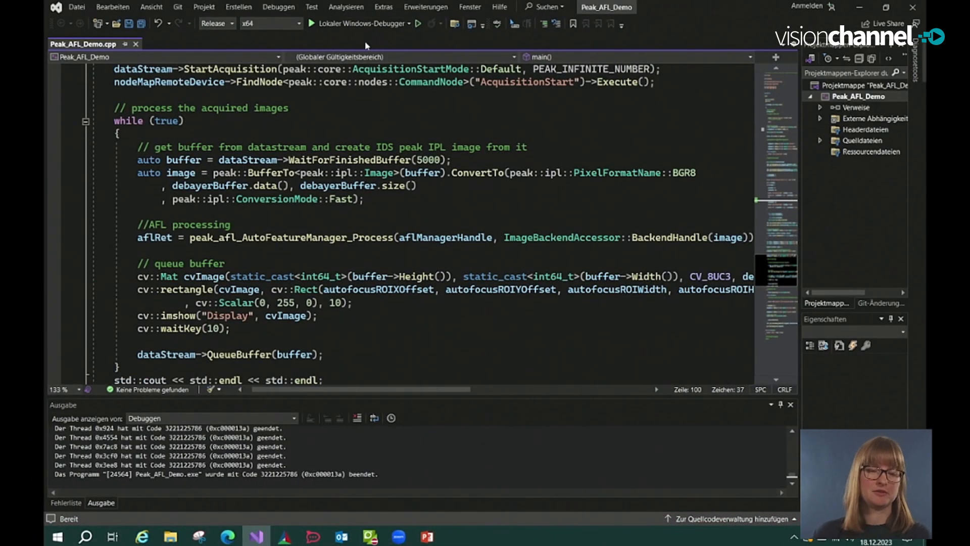
mouse_move(358, 22)
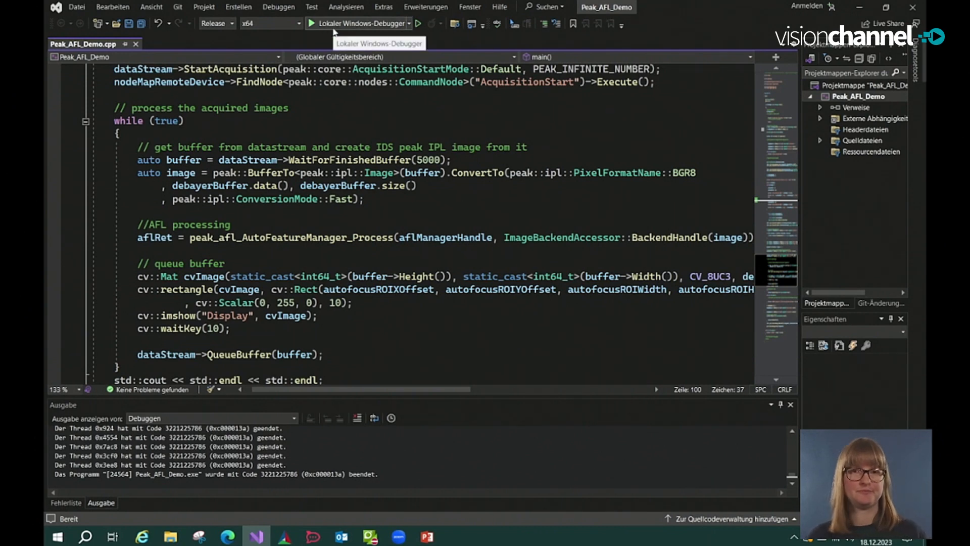
left_click(312, 23)
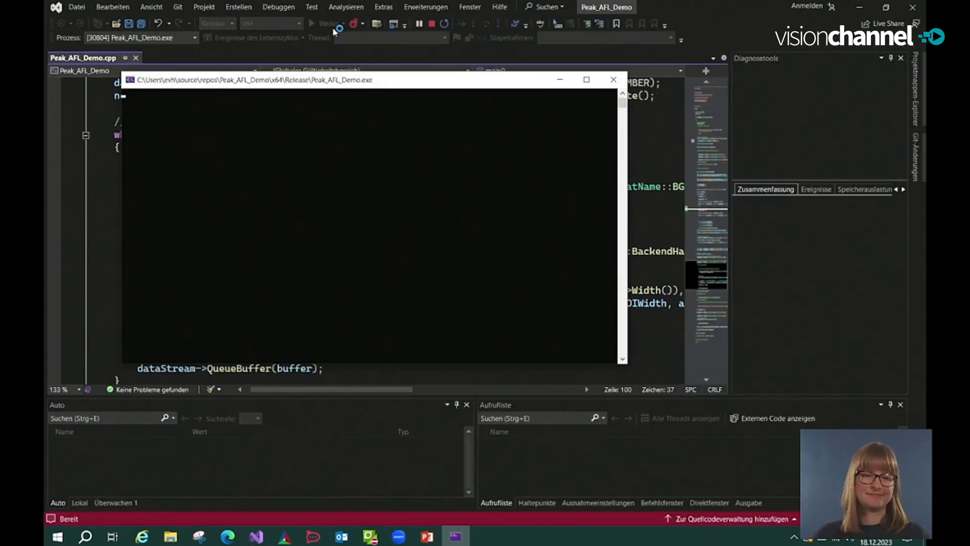